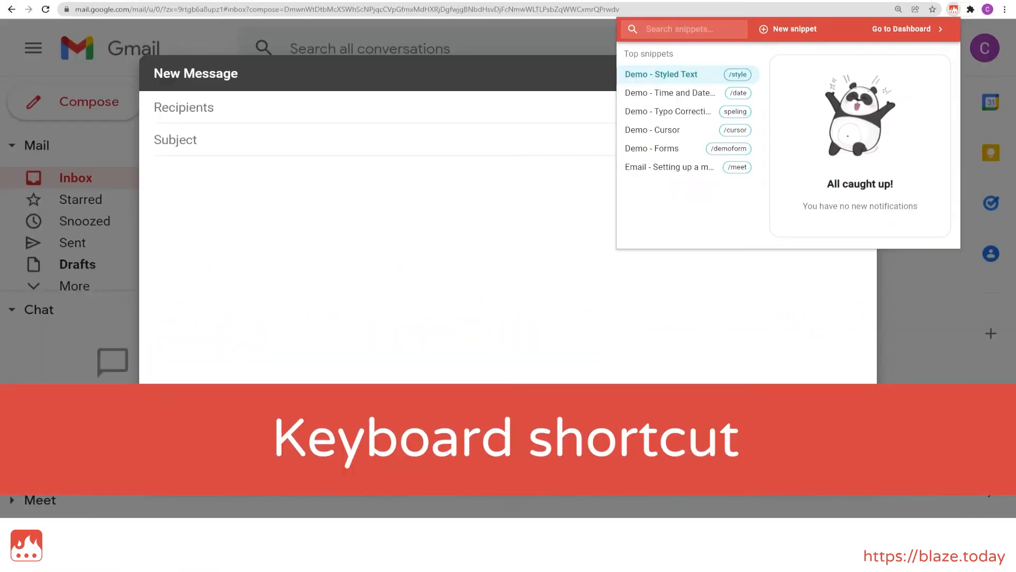
- Search "pres", insert the Email - Setting up a meeting snippet for Max, then search "mee"
{"action": "type", "text": "presentation"}
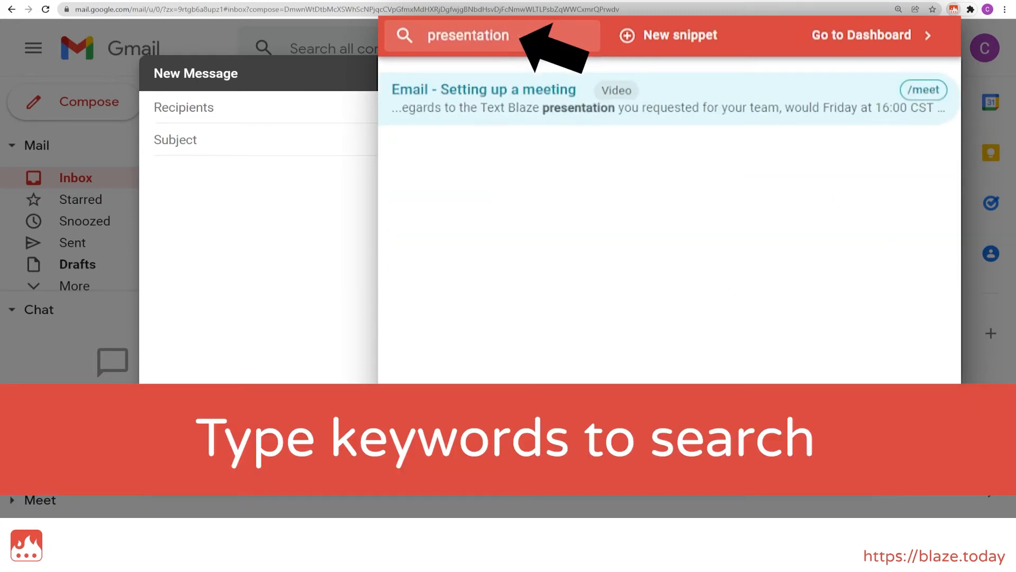
{"action": "left_click", "coordinate": [482, 98]}
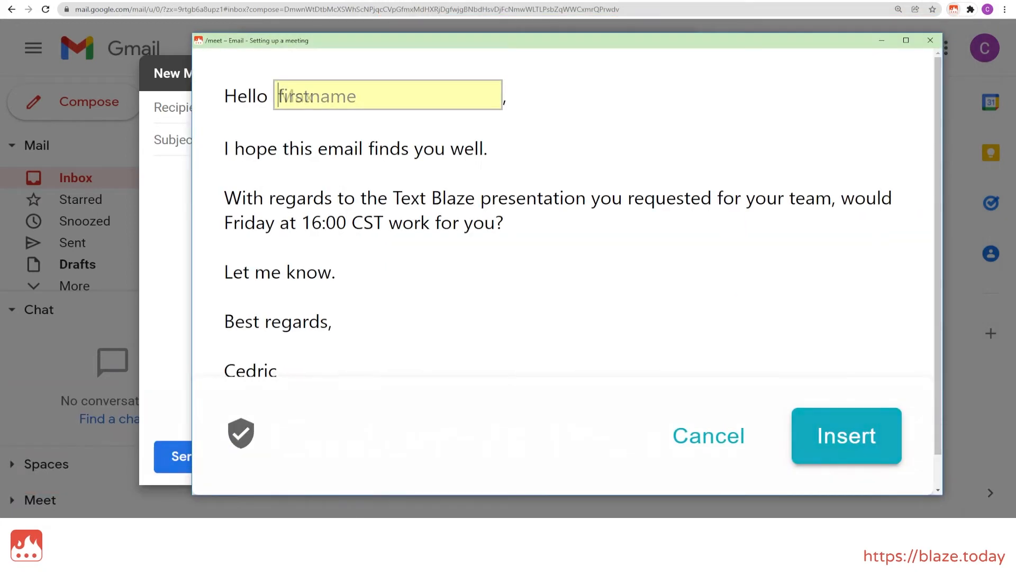
{"action": "left_click", "coordinate": [846, 435]}
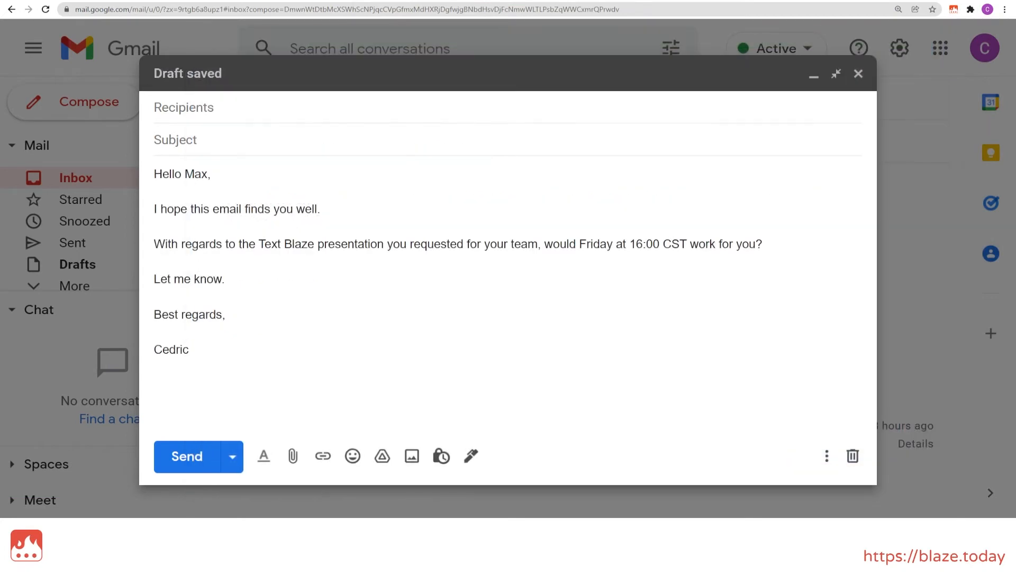
{"action": "type", "text": "meet"}
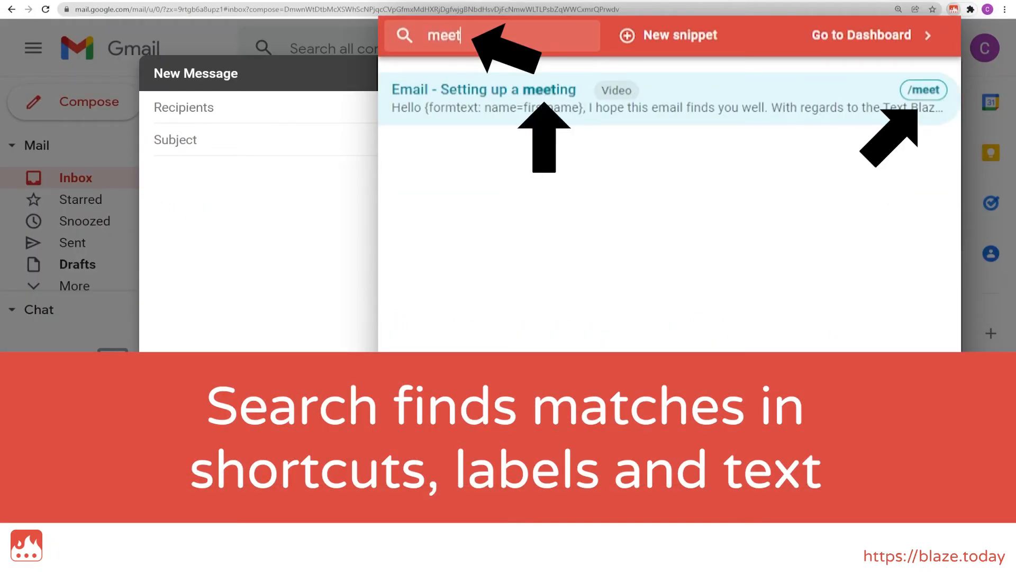
- Search the snippets with "em" and the misspelled "presntatin" to see the meeting email match
{"action": "type", "text": "email"}
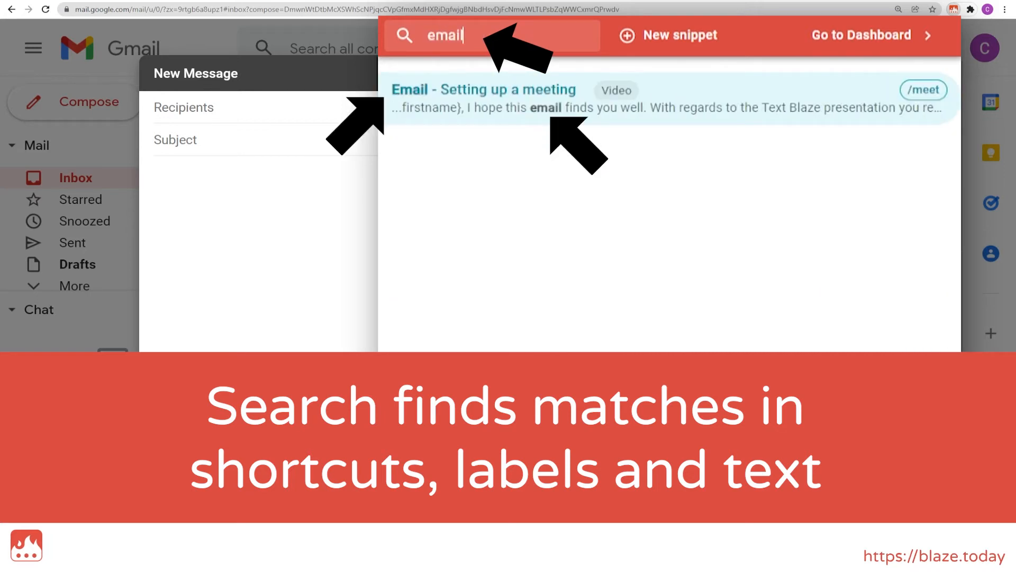
{"action": "type", "text": "presntatin"}
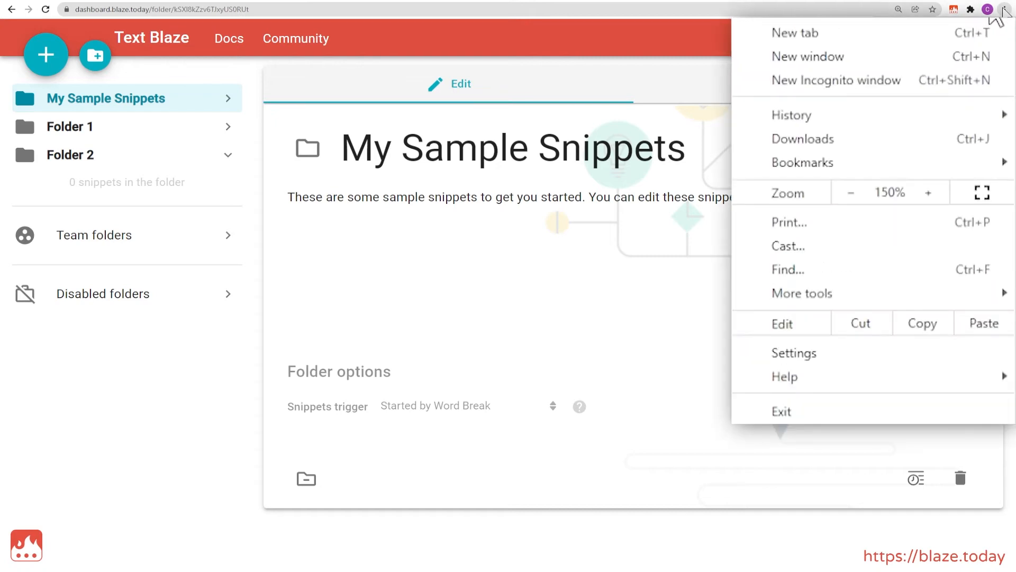
- Assign Ctrl+Shift+Space as the Activate the extension shortcut for Text Blaze in Chrome
{"action": "left_click", "coordinate": [803, 293]}
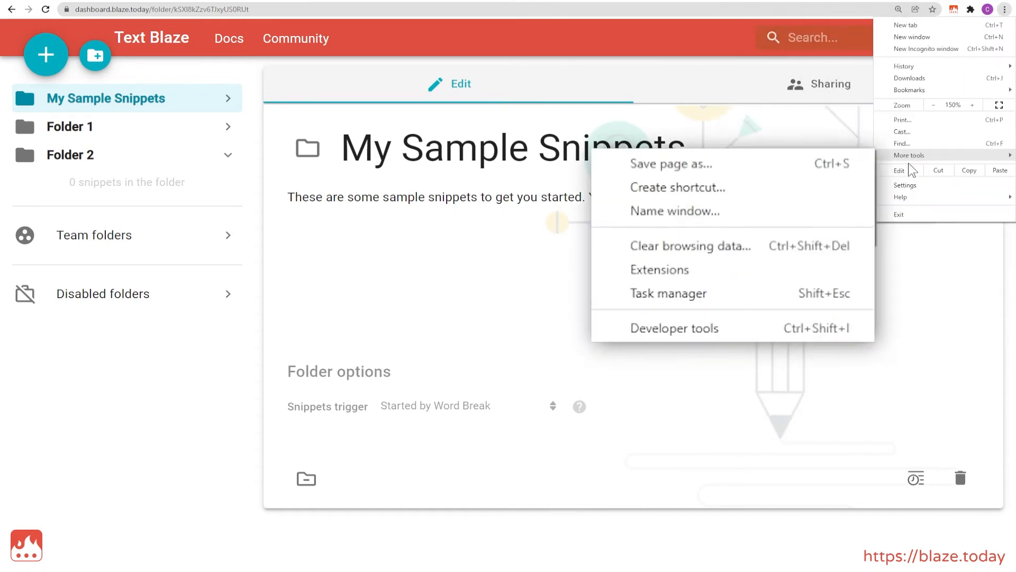
{"action": "left_click", "coordinate": [660, 270]}
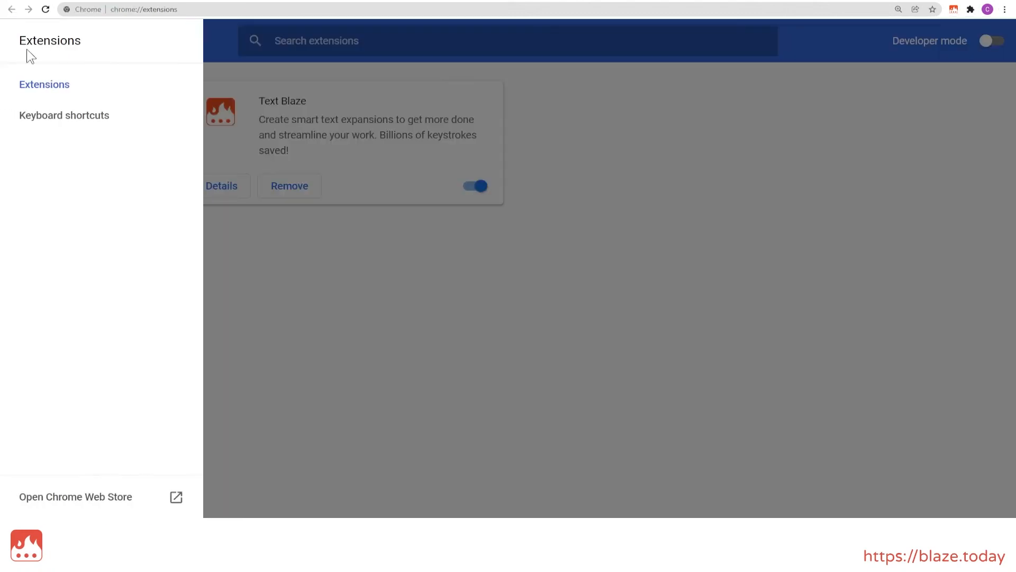
{"action": "left_click", "coordinate": [64, 116]}
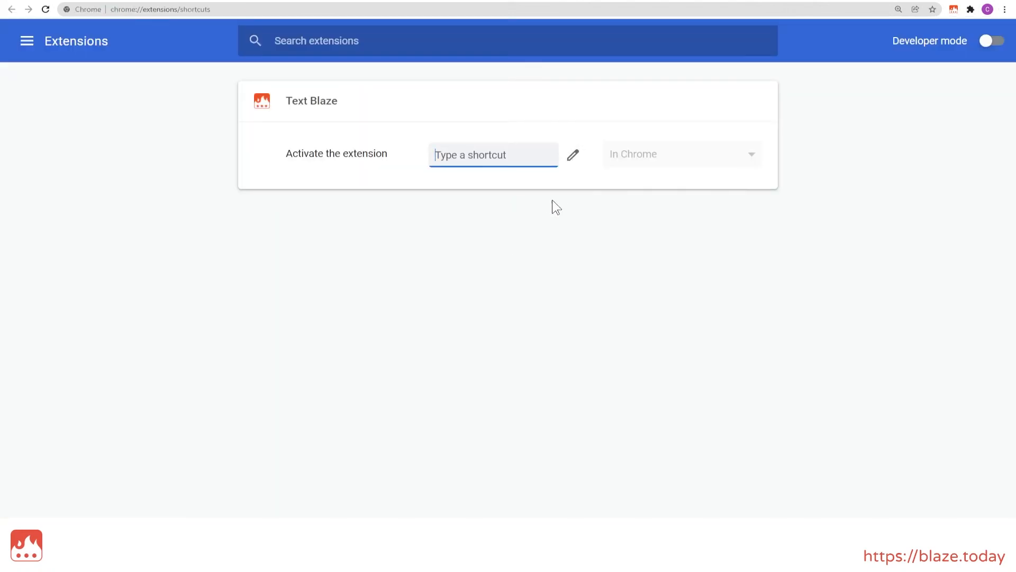
{"action": "key", "text": "Ctrl+Shift+Space"}
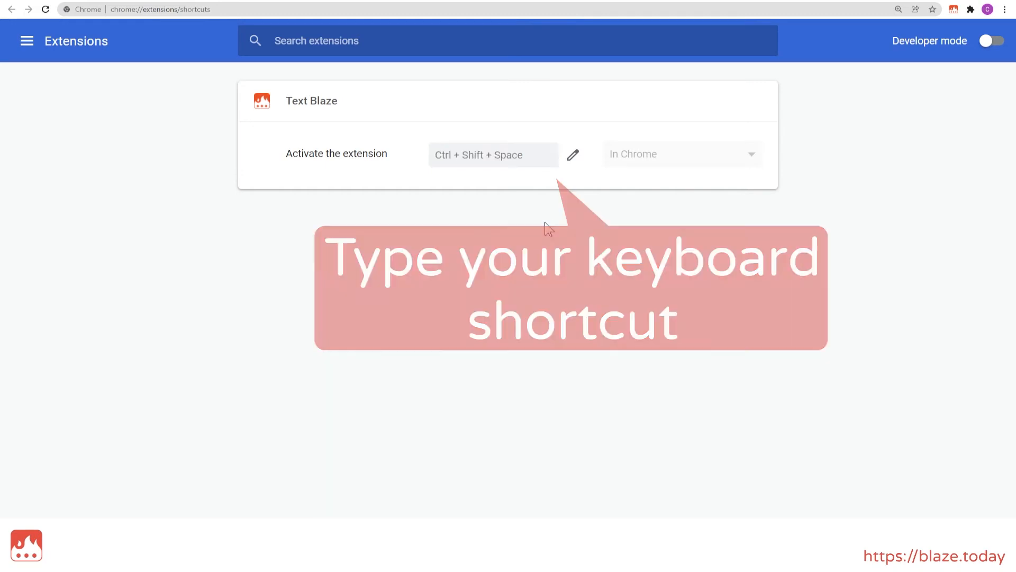
{"action": "key", "text": "ctrl+shift+space"}
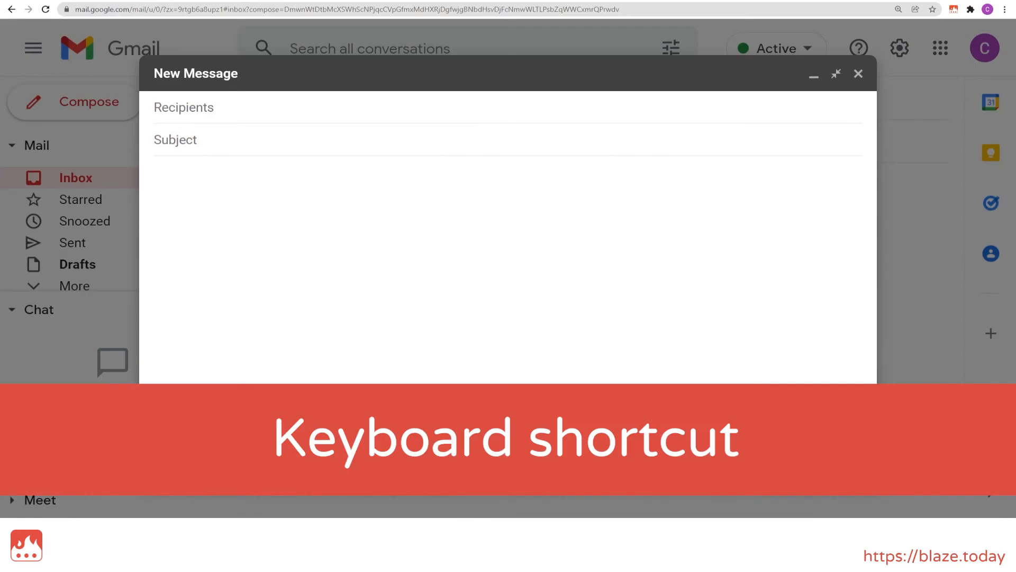
- Insert the meeting email to Max via the shortcut search "pre", proposing Friday 16:00 CST
{"action": "type", "text": "pre"}
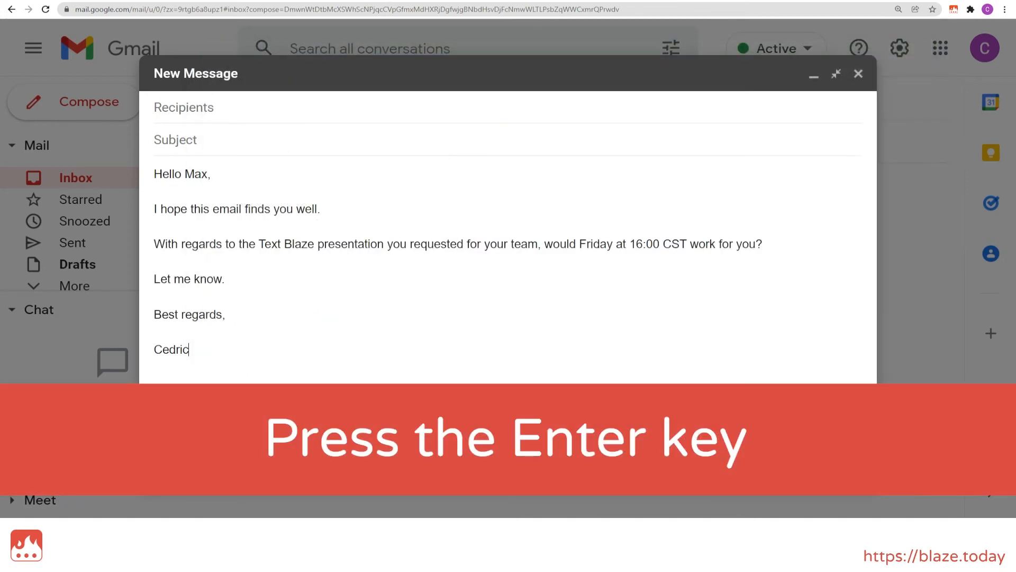
{"action": "key", "text": "enter"}
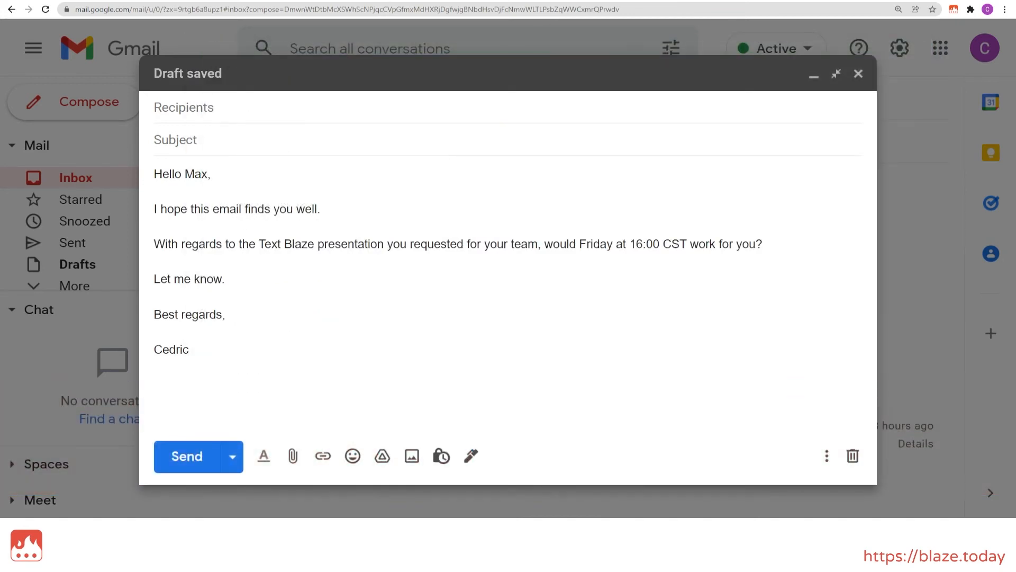